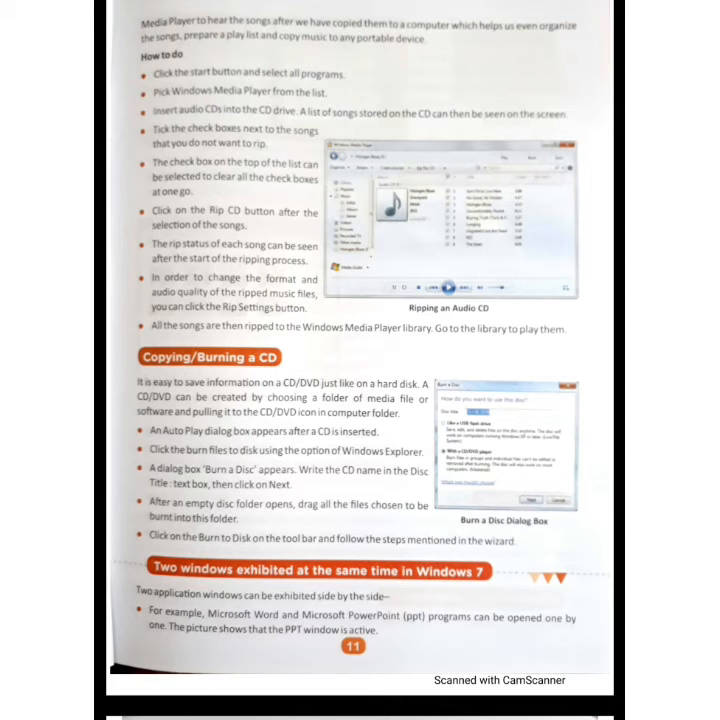
{"action": "scroll", "scroll_direction": "down", "scroll_amount": 3}
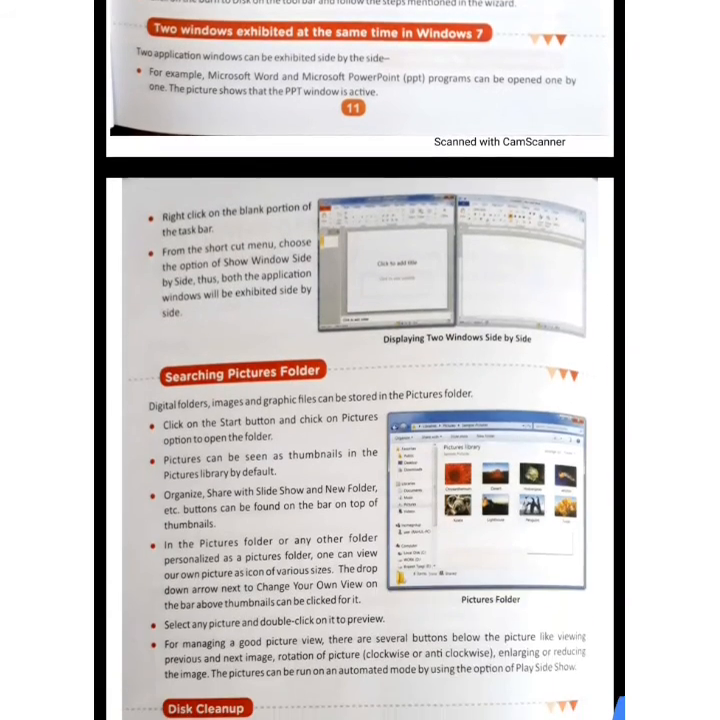
{"action": "scroll", "scroll_direction": "down", "scroll_amount": 3}
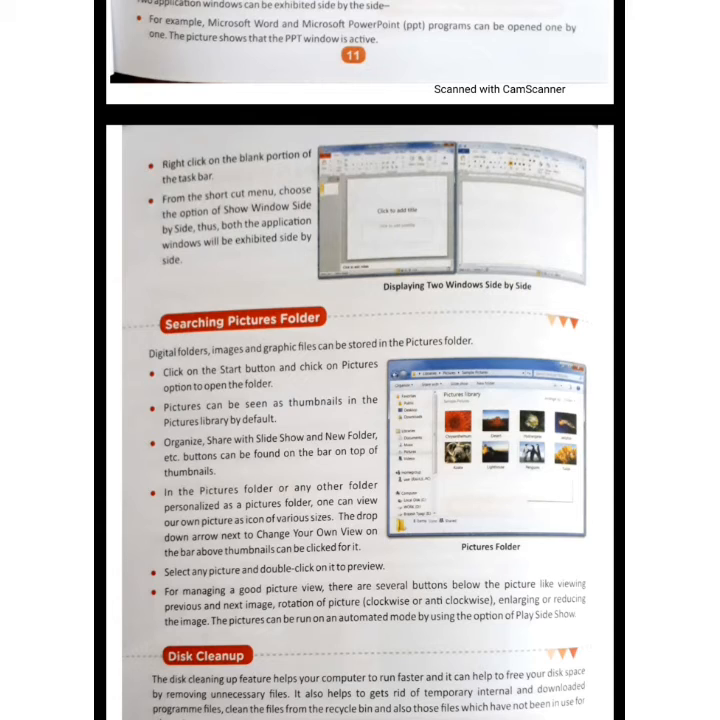
{"action": "scroll", "scroll_direction": "down", "scroll_amount": 3}
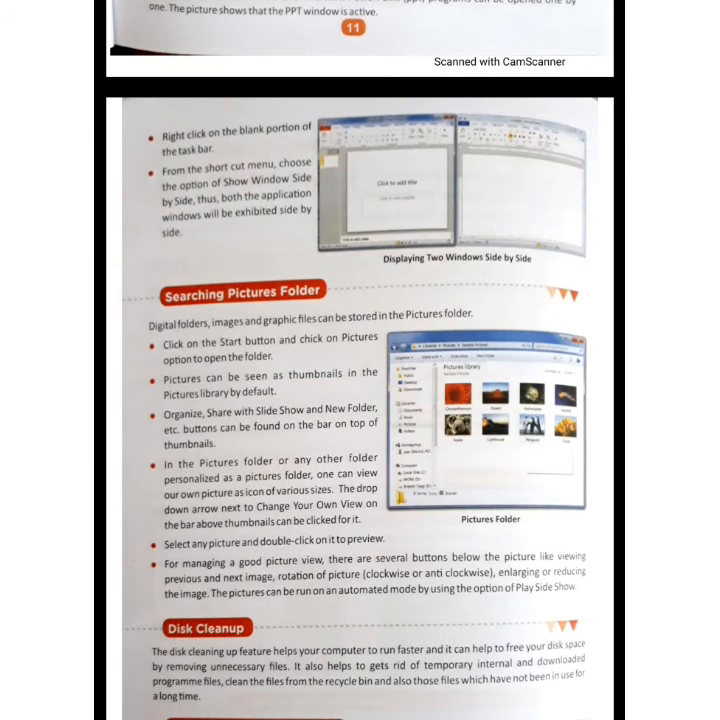